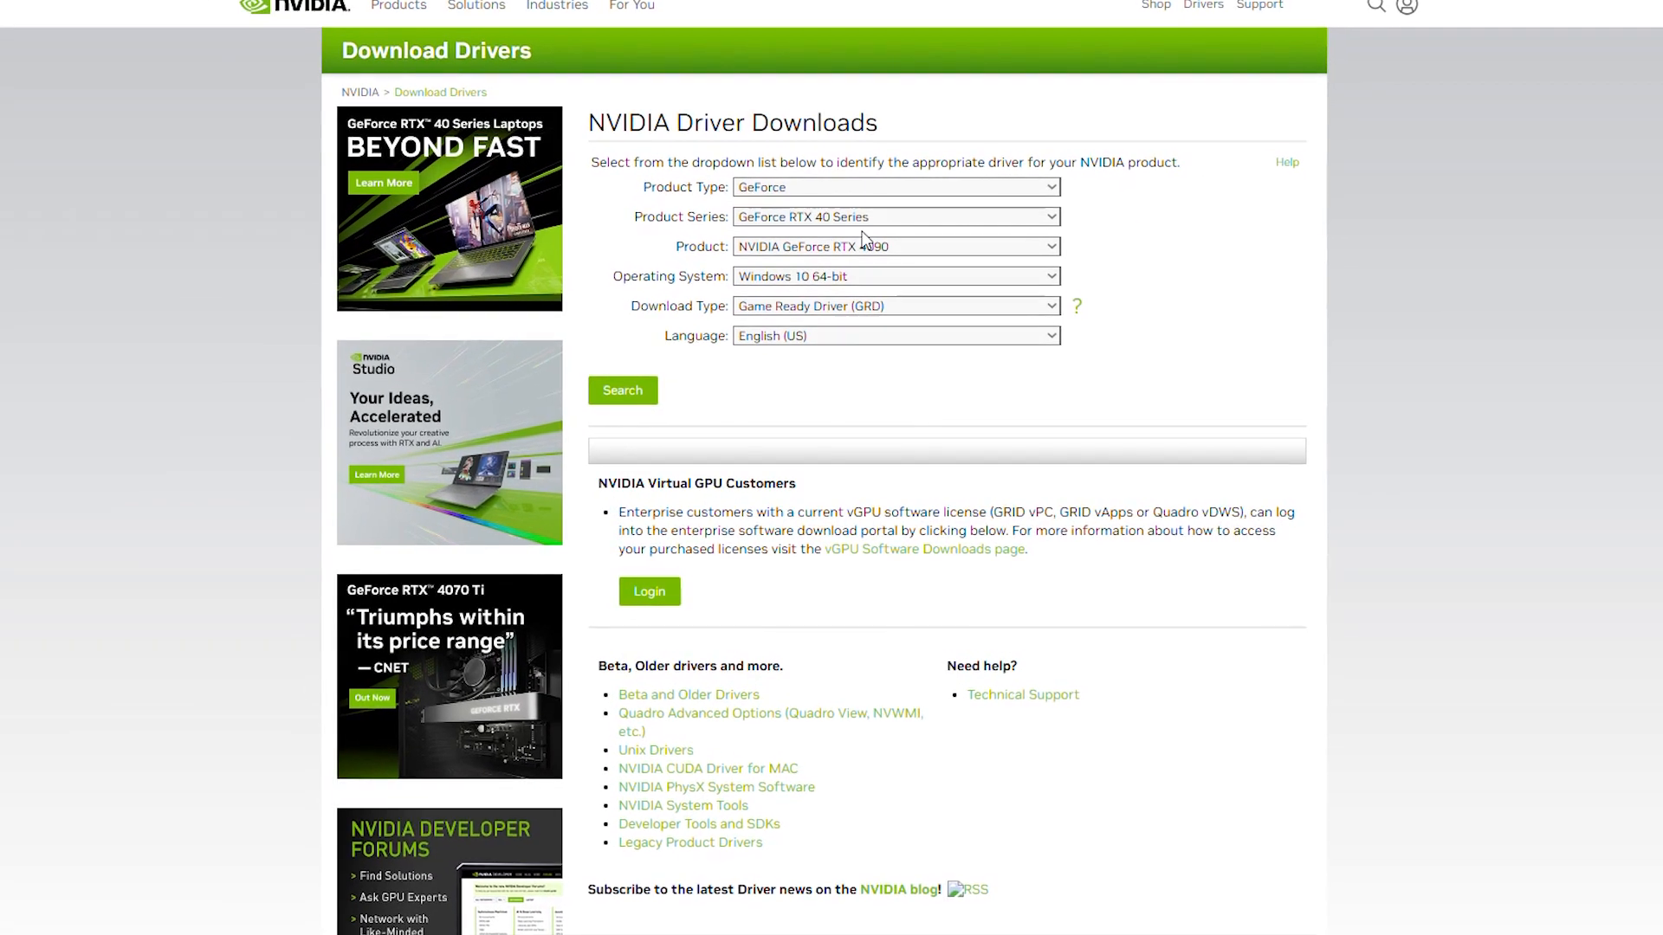
Drag the Afterburner Memory Clock slider down from +1500 to +1023 MHz
scroll(down, 3)
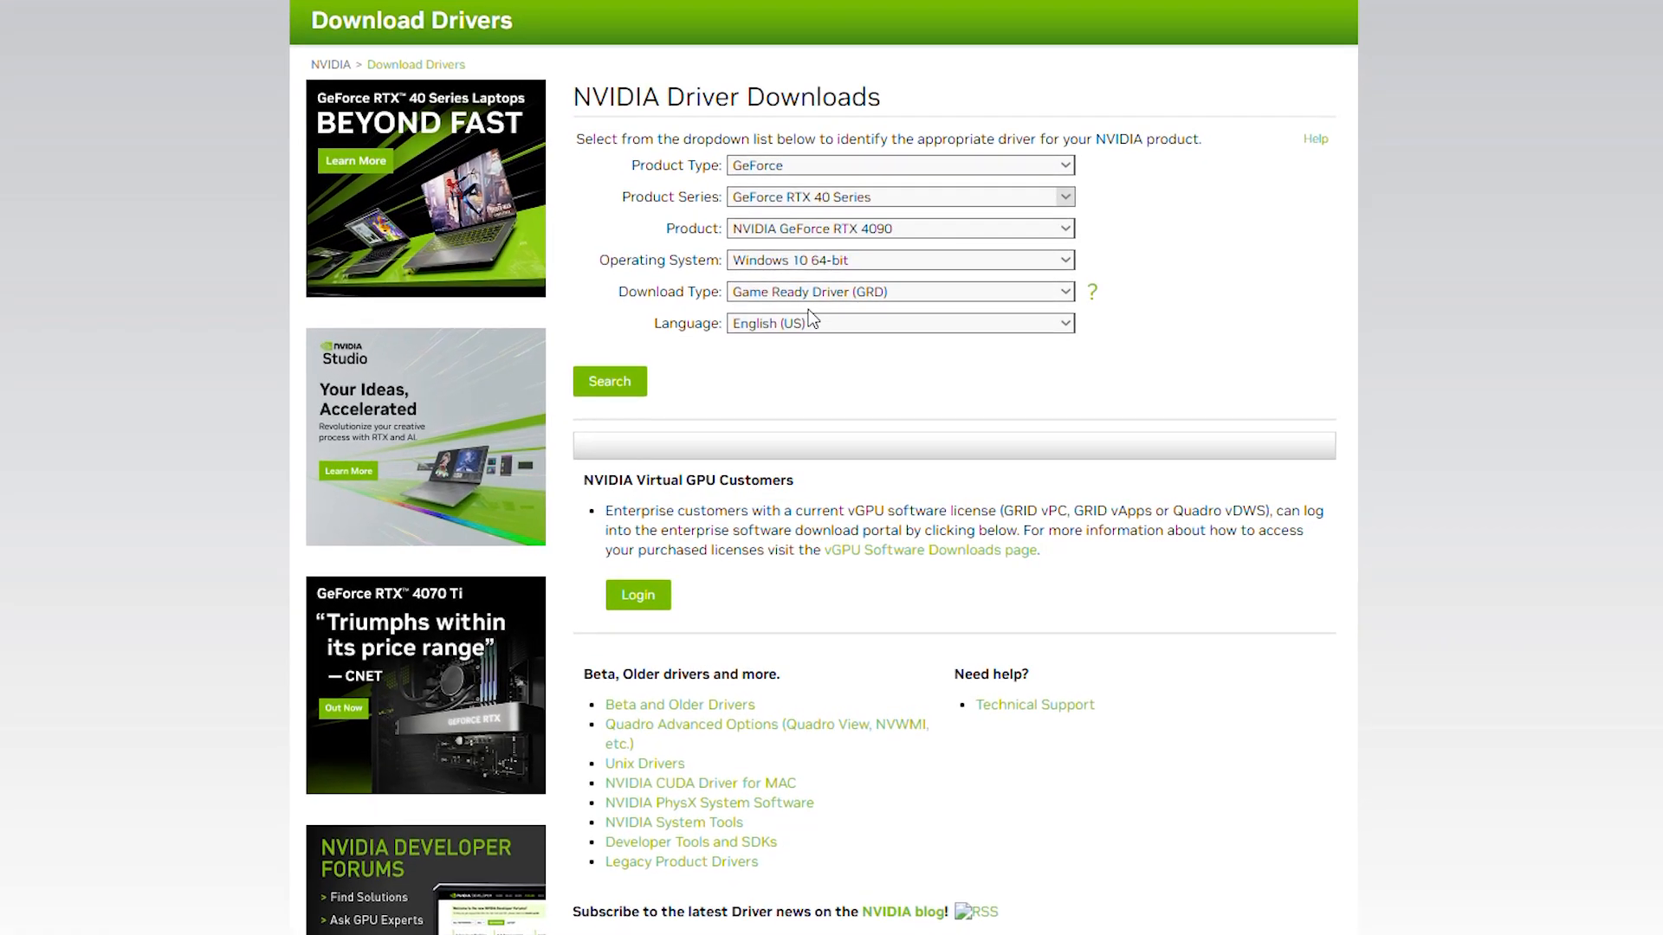
scroll(down, 3)
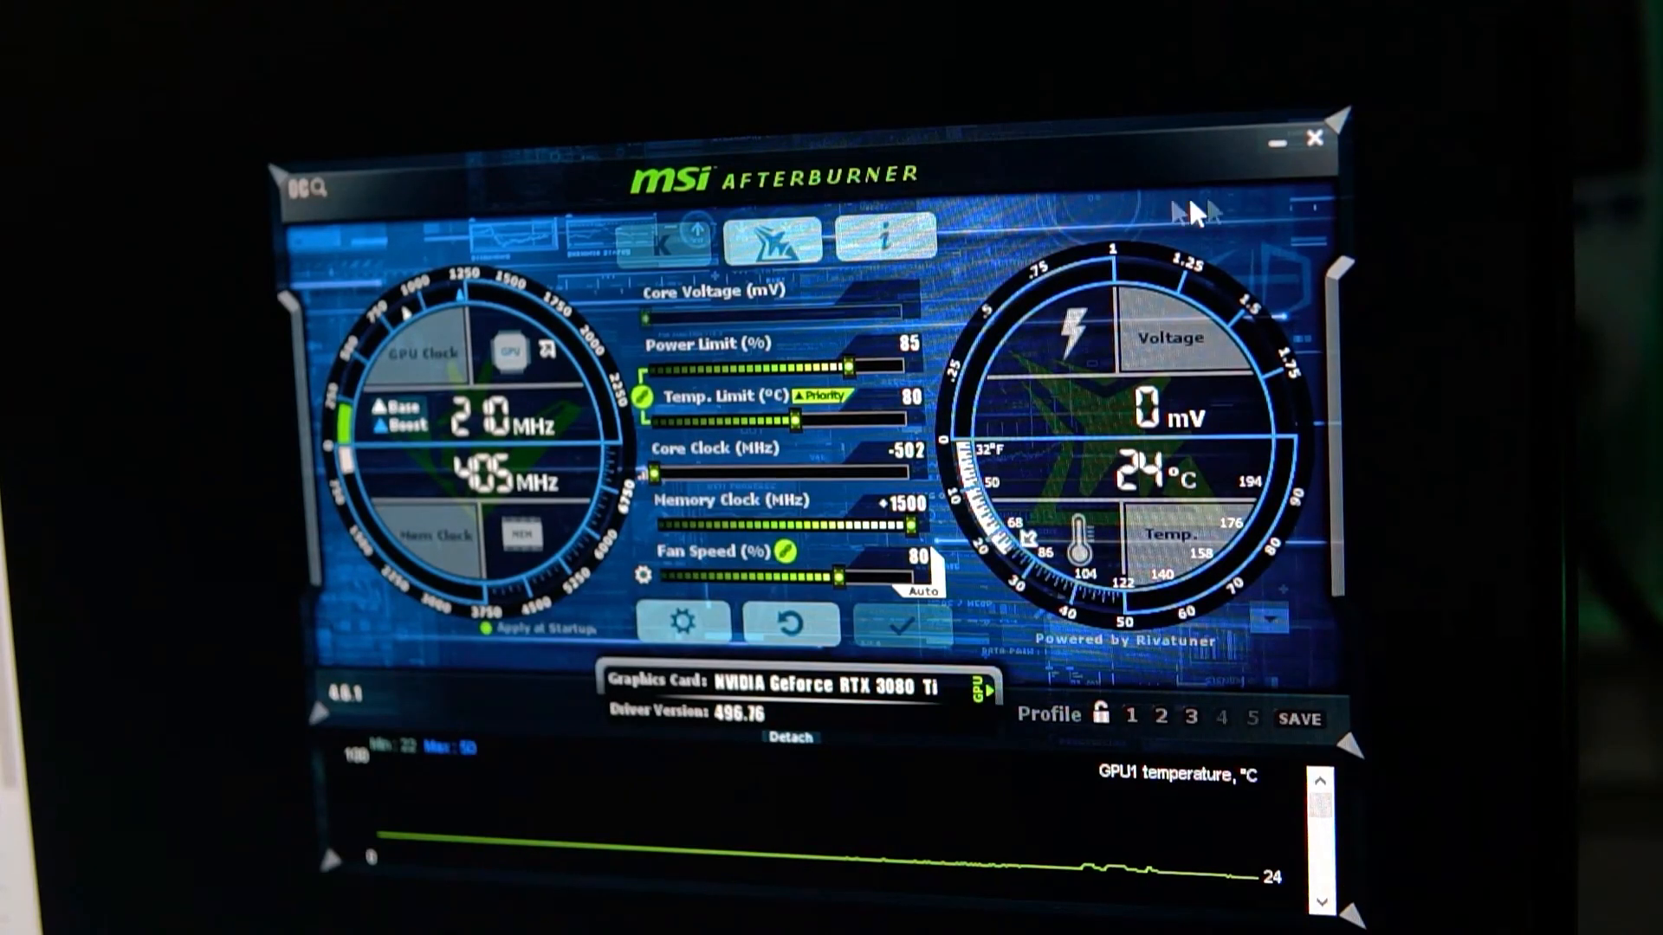
drag(912, 520, 896, 519)
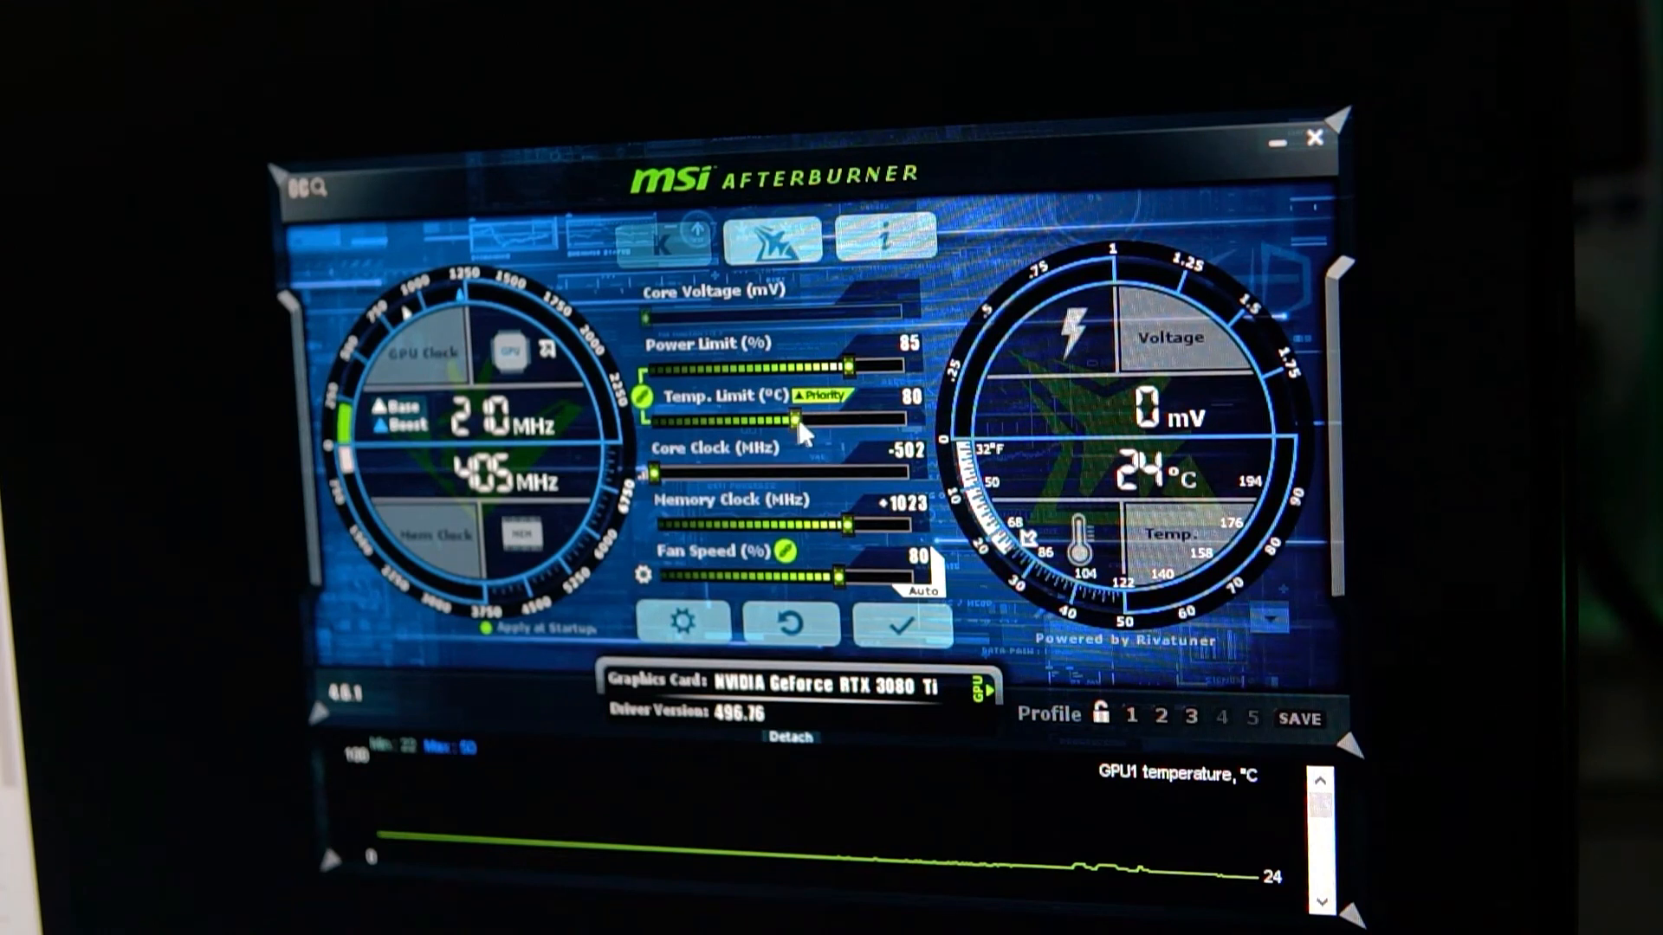
drag(848, 365, 875, 366)
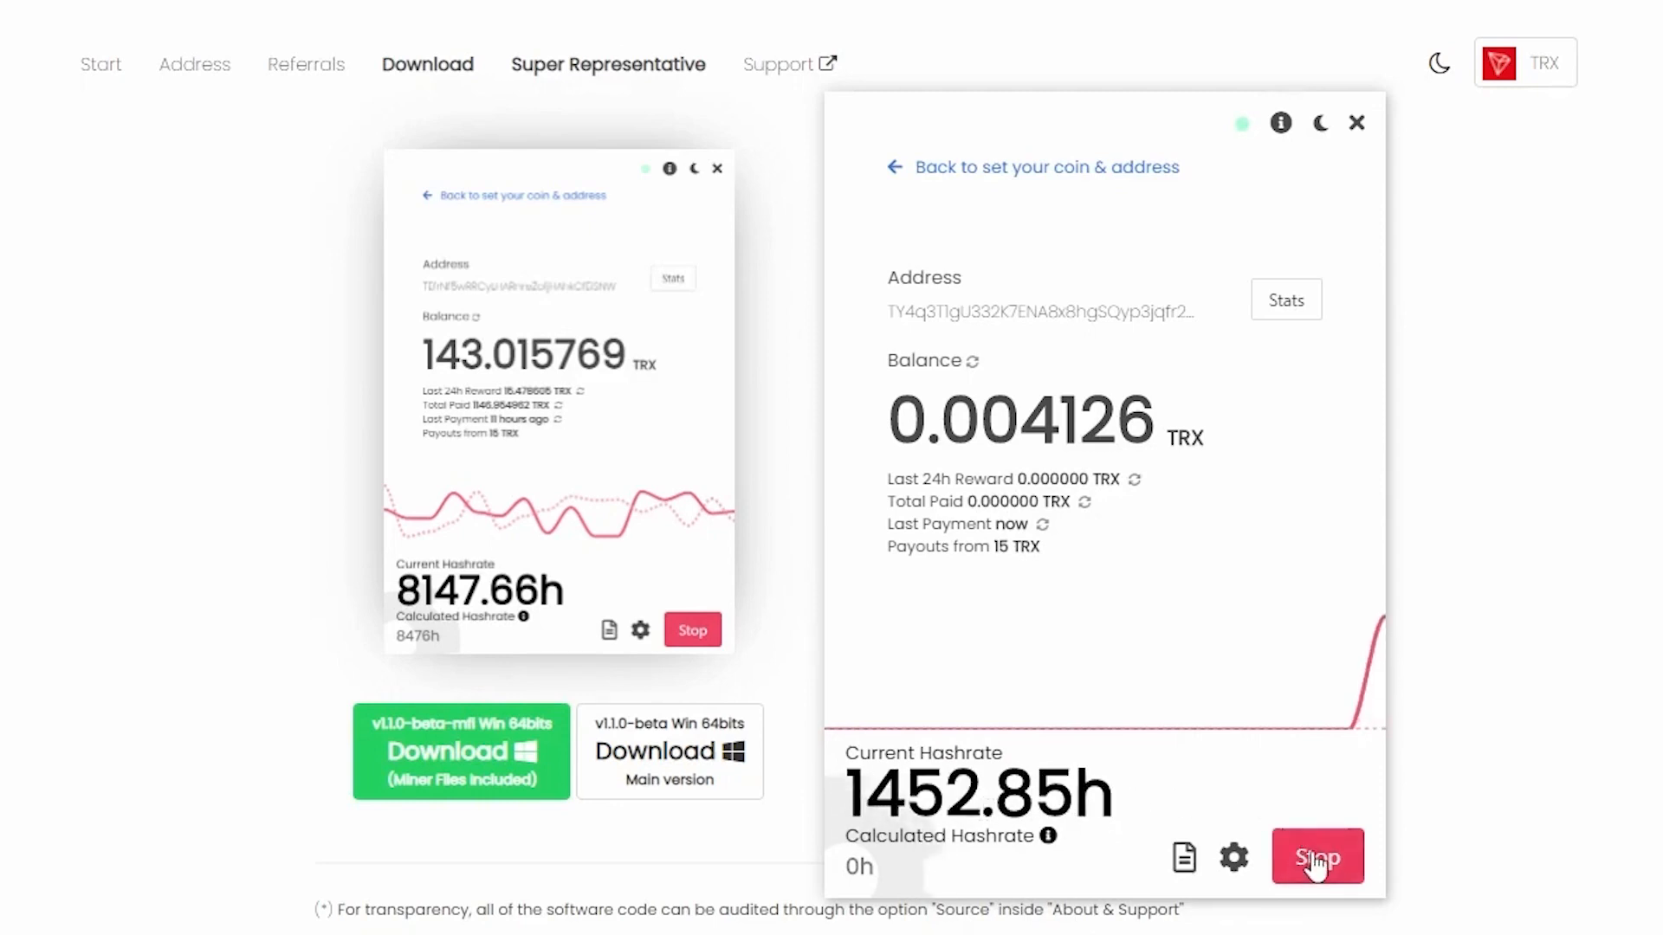
Stop the unMineable TRX miner, dropping the hashrate to 0h
click(1317, 856)
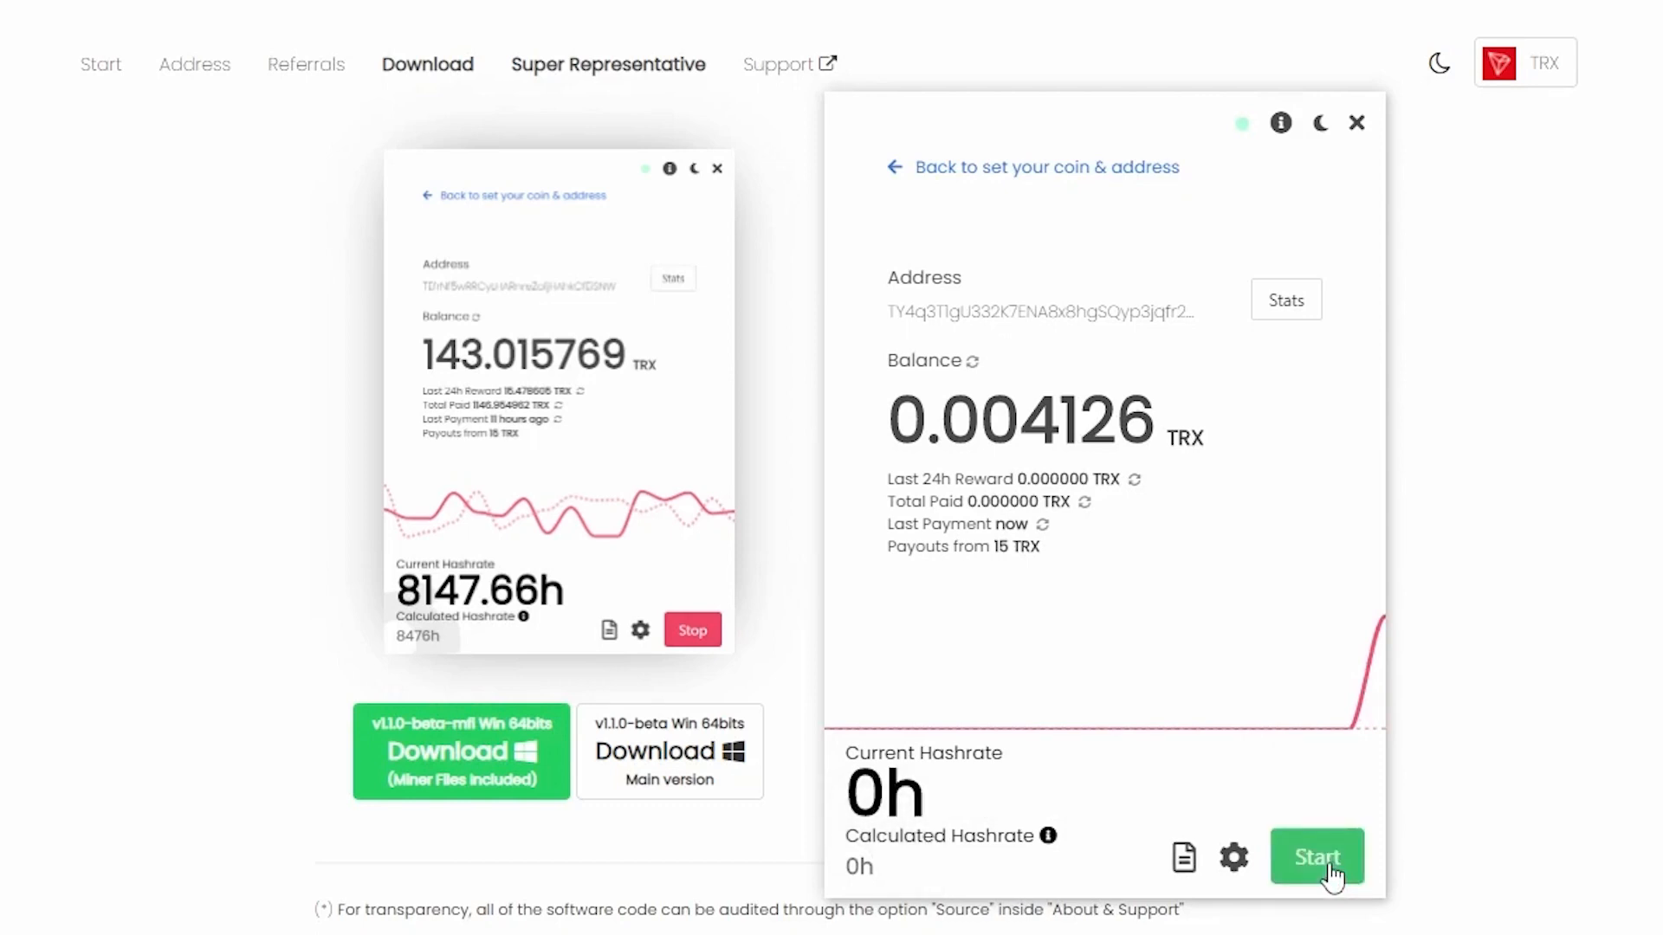